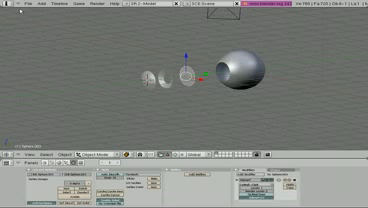
- Start Save As from the File menu to bring up Blender's file browser for the eye scene
{"action": "left_click", "coordinate": [12, 8]}
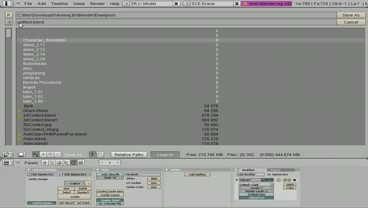
{"action": "left_click", "coordinate": [40, 26]}
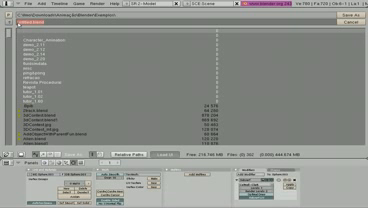